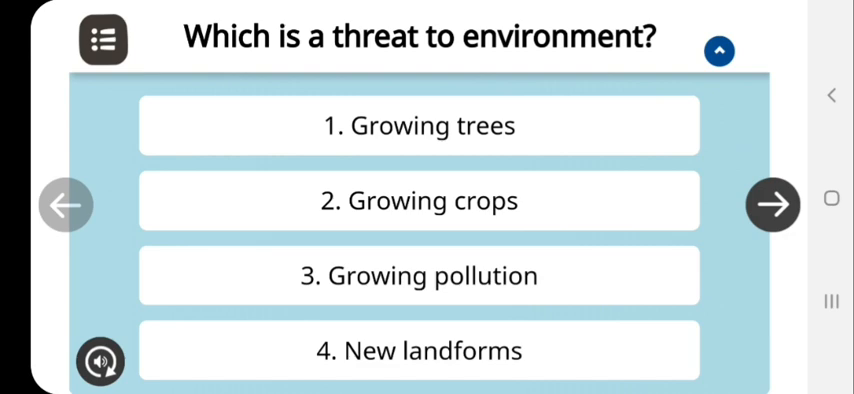
Answer 'Growing pollution' as the environmental threat and advance past the result card.
click(418, 276)
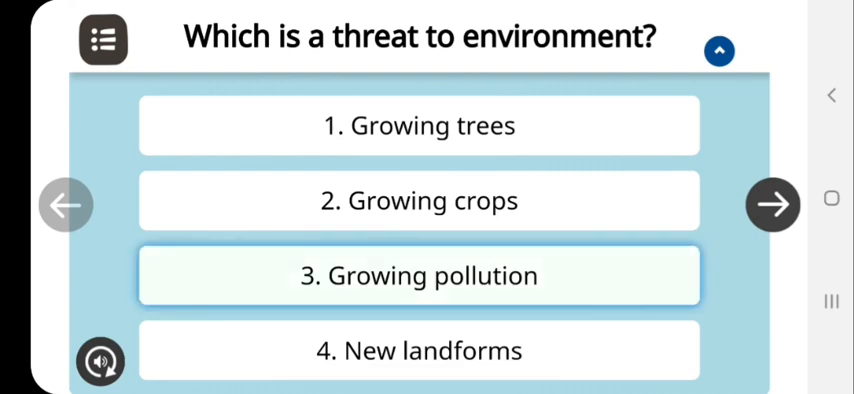
click(418, 276)
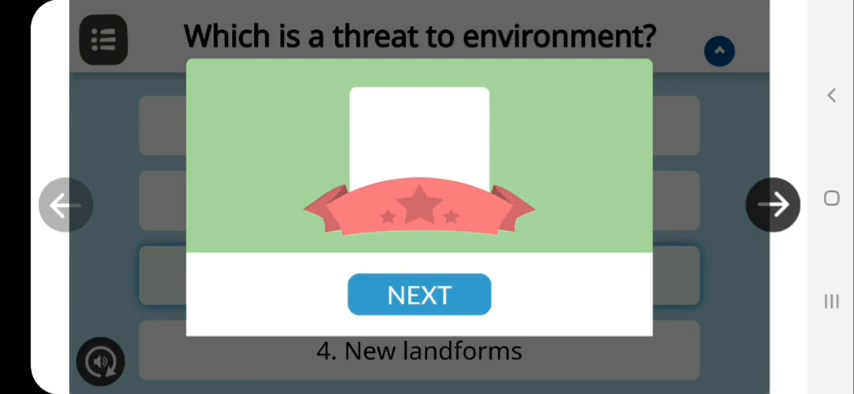
click(420, 294)
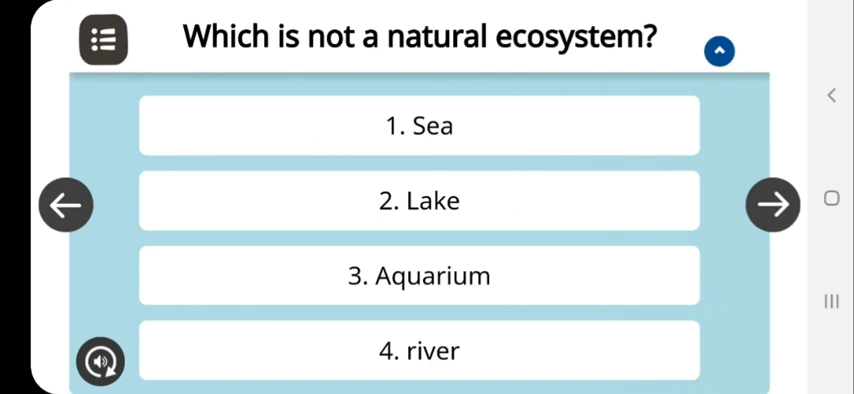
Answer 'Aquarium' on the ecosystem question.
click(420, 276)
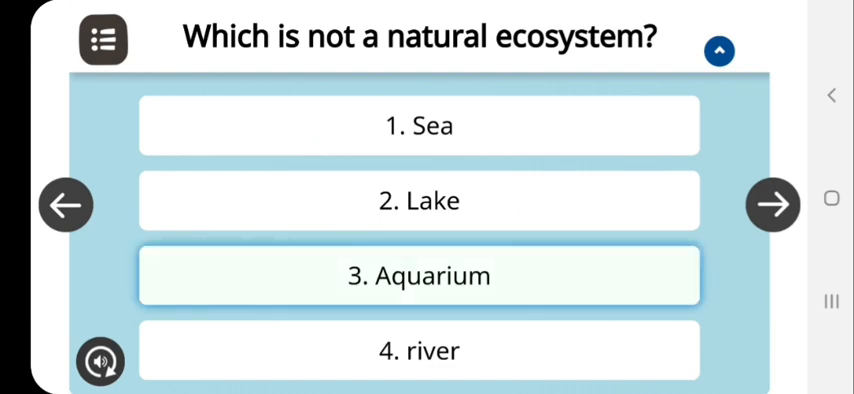
click(420, 276)
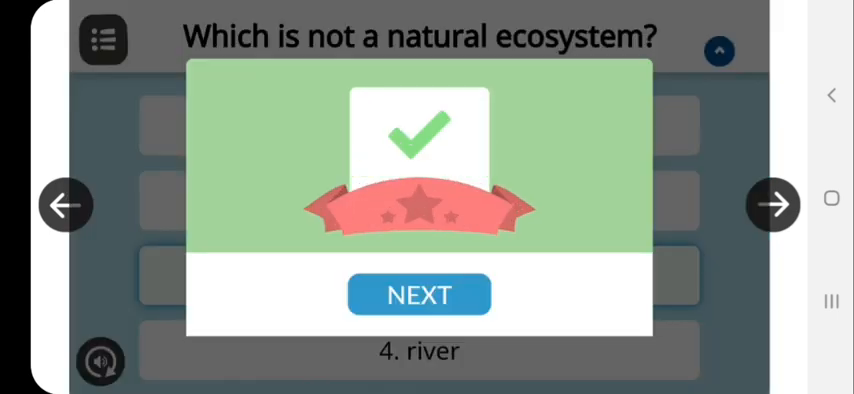
Advance and answer 'grass' on the next question.
click(420, 294)
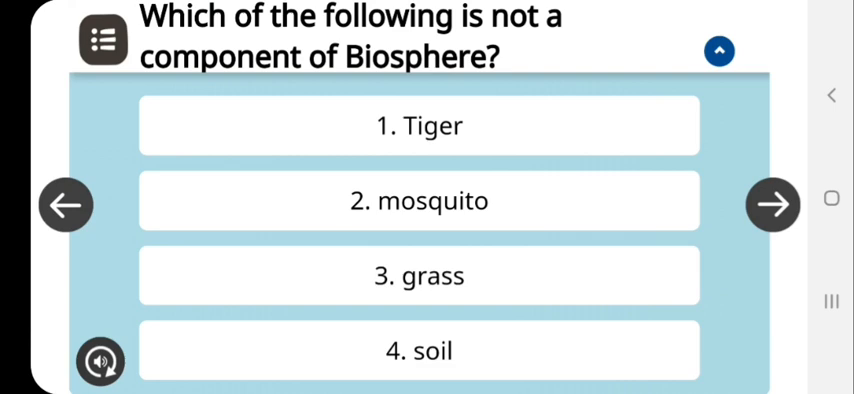
click(420, 276)
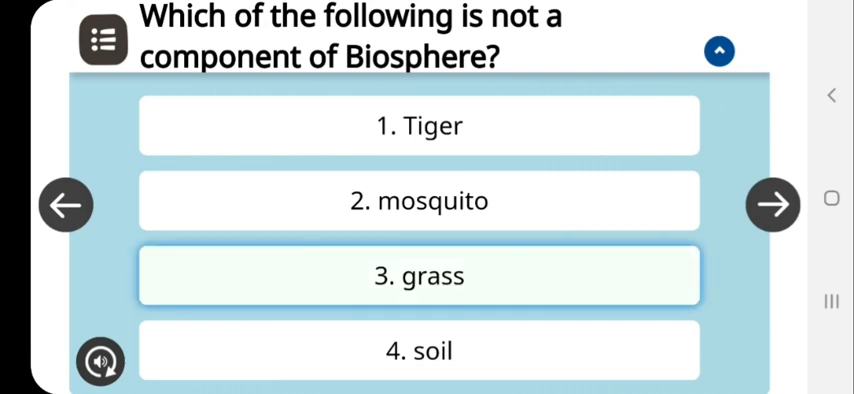
click(772, 204)
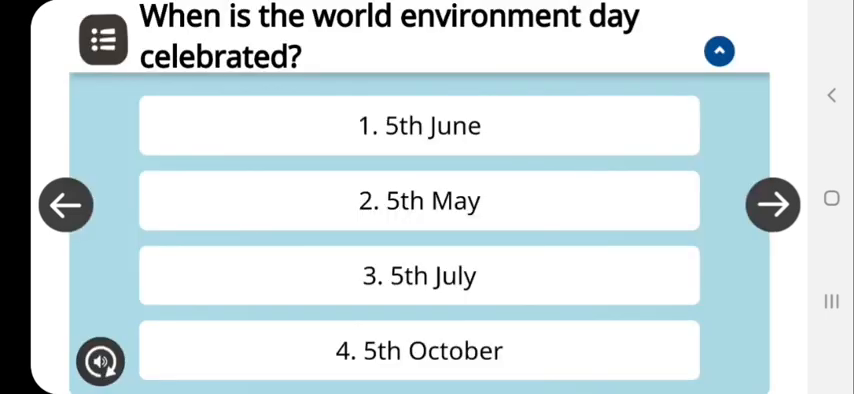
click(772, 204)
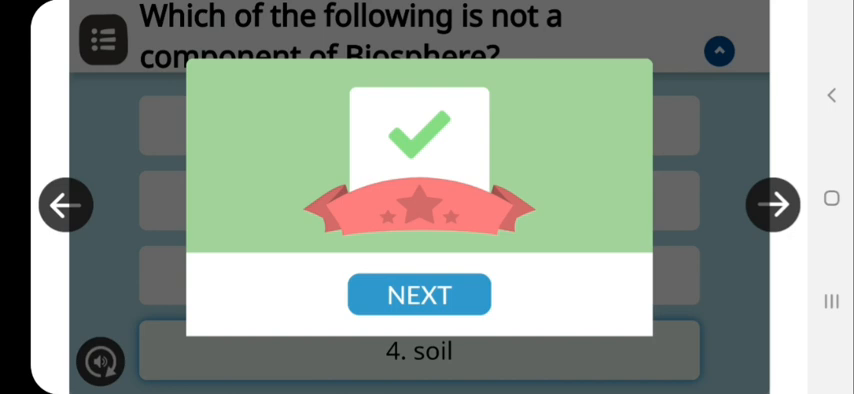
Advance and answer '5th June' for World Environment Day.
click(418, 294)
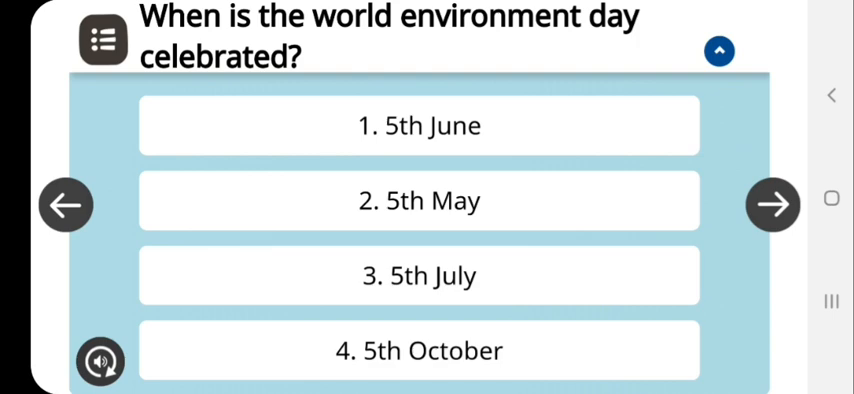
click(420, 124)
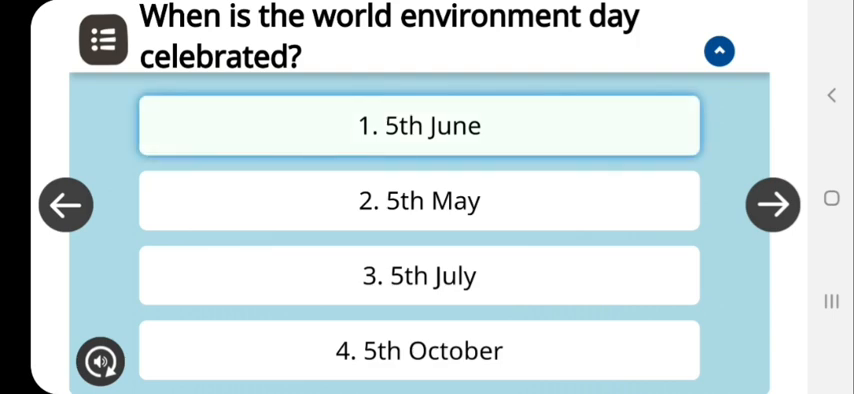
click(772, 204)
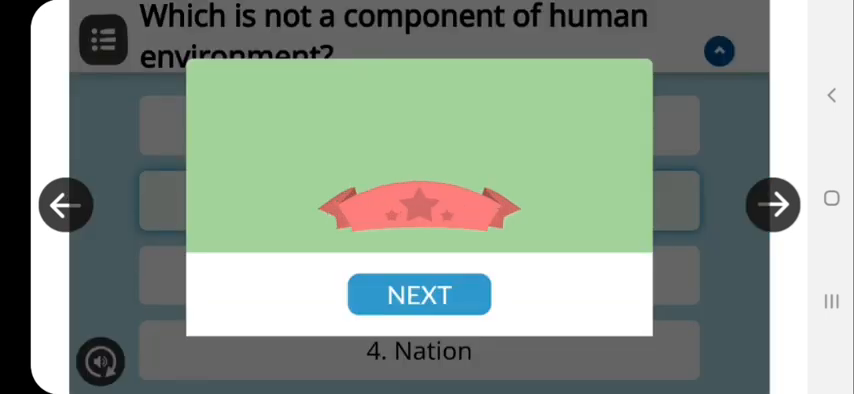
Advance and answer 'Atmosphere' for the air-layer question.
click(420, 294)
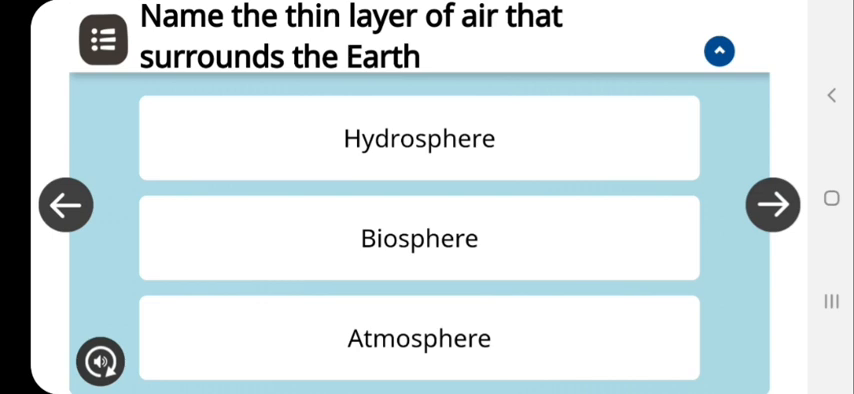
click(418, 338)
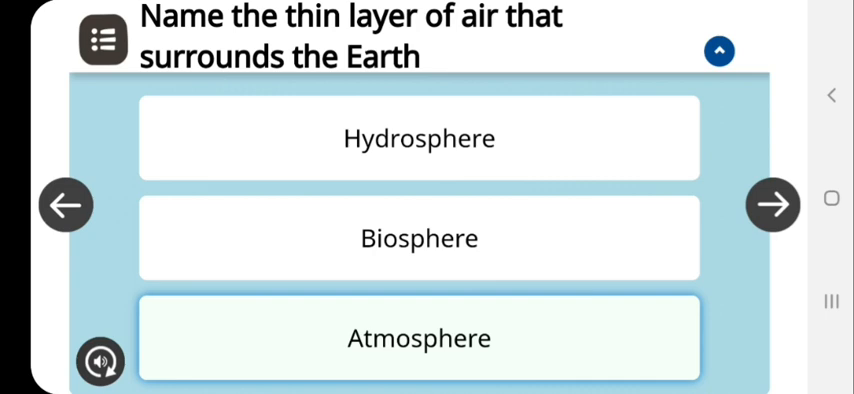
click(418, 336)
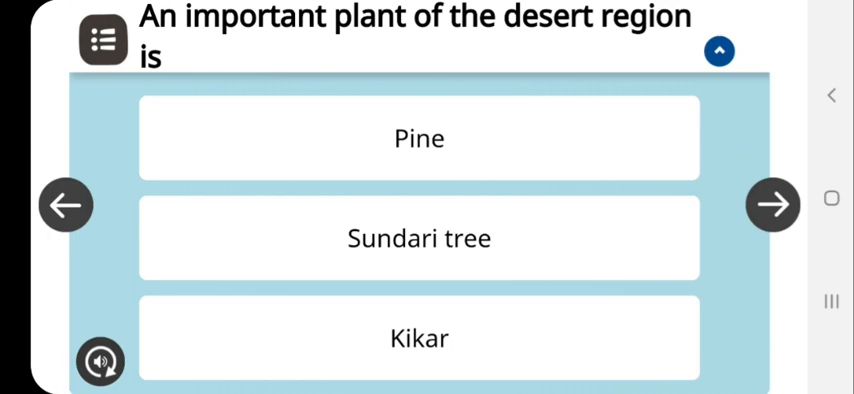
Answer the desert plant question, then choose '5th June' for World Environment Day.
click(420, 338)
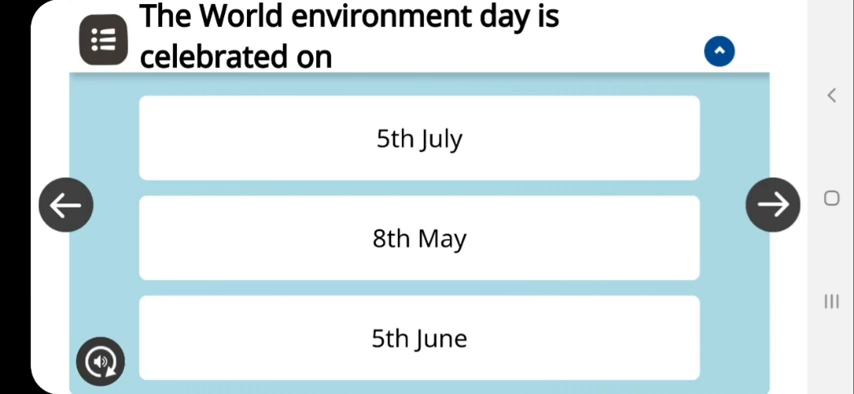
click(418, 338)
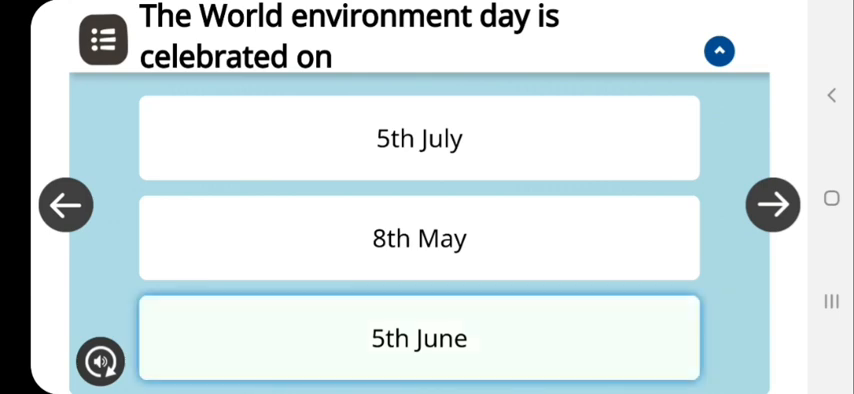